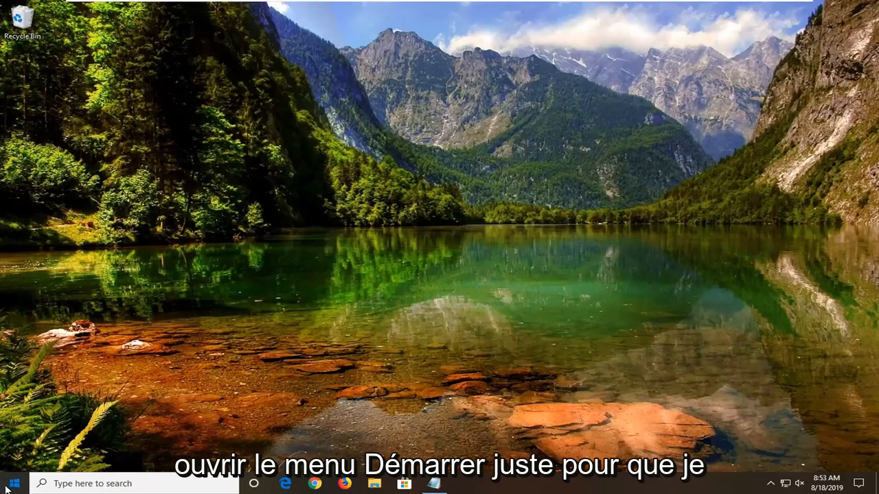
# Step: Search the Start menu for 'rege' to launch Registry Editor
pyautogui.click(10, 483)
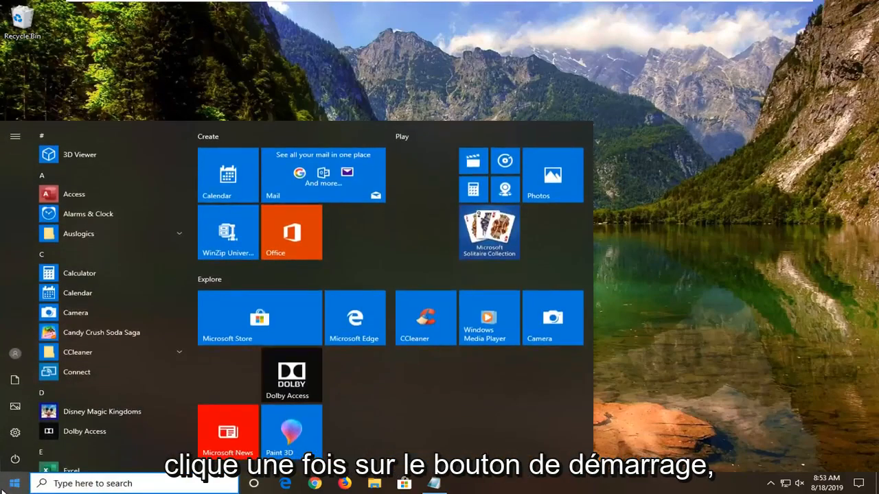
pyautogui.write('rege')
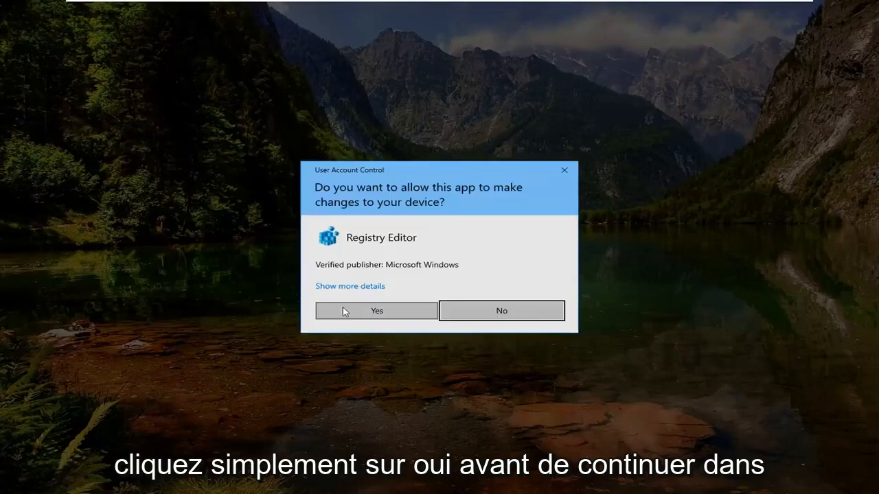
# Step: Approve the User Account Control prompt so Registry Editor opens showing Computer's hives
pyautogui.click(376, 311)
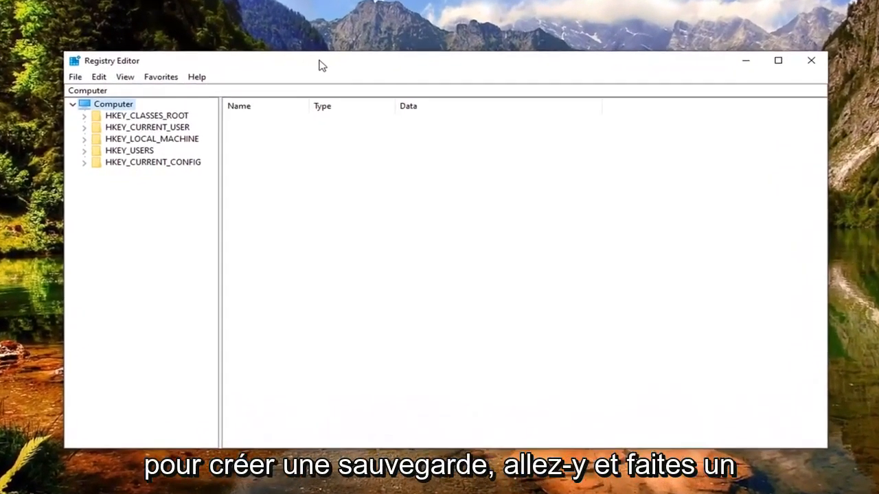
pyautogui.click(75, 76)
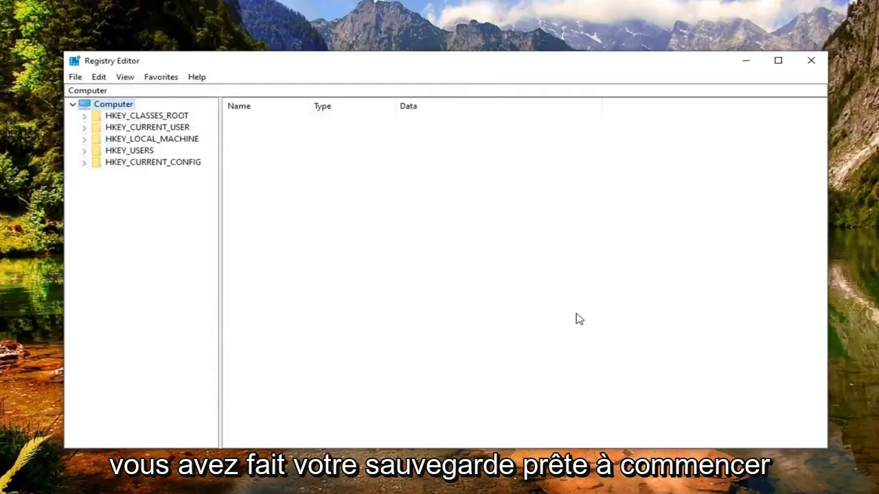
pyautogui.moveTo(275, 299)
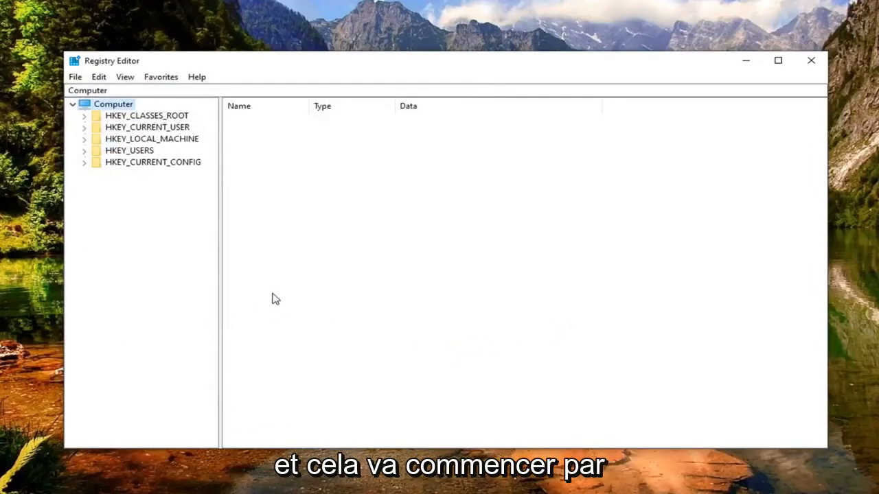
pyautogui.moveTo(85, 139)
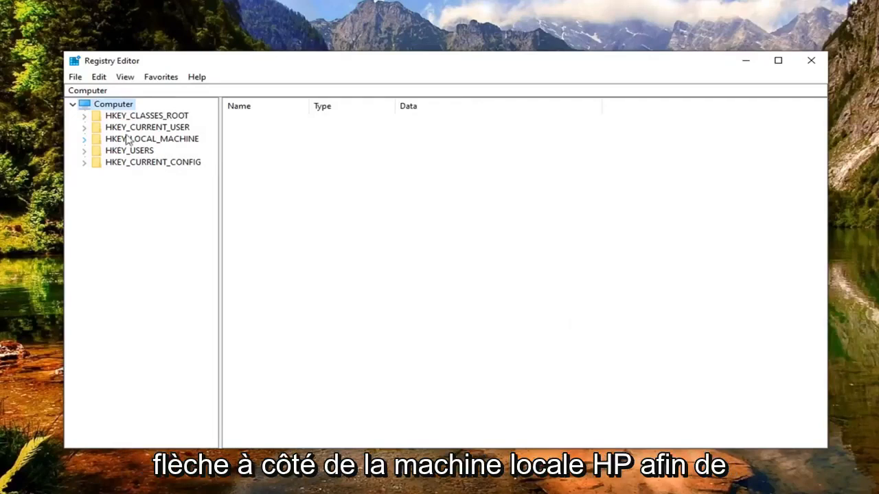
pyautogui.click(83, 138)
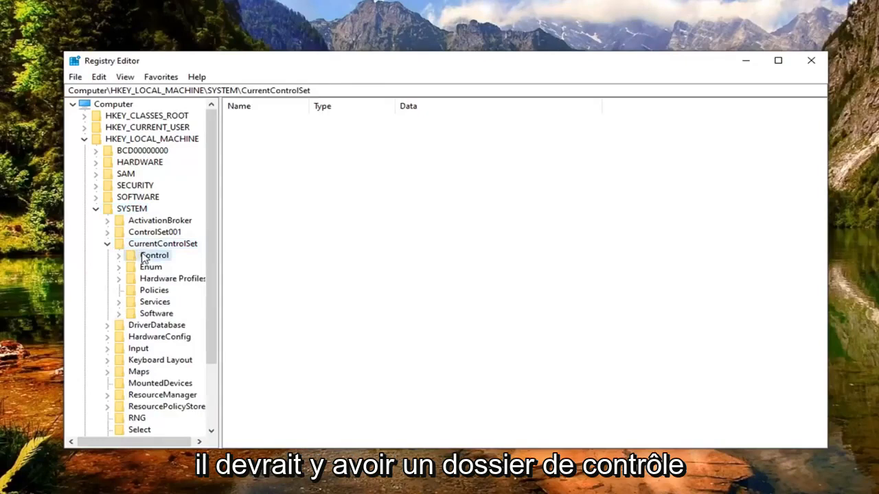
pyautogui.click(154, 255)
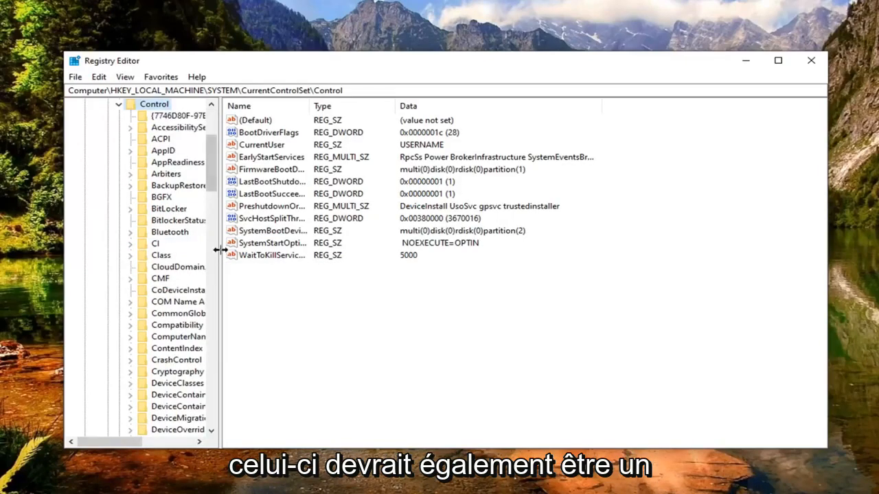
pyautogui.click(161, 255)
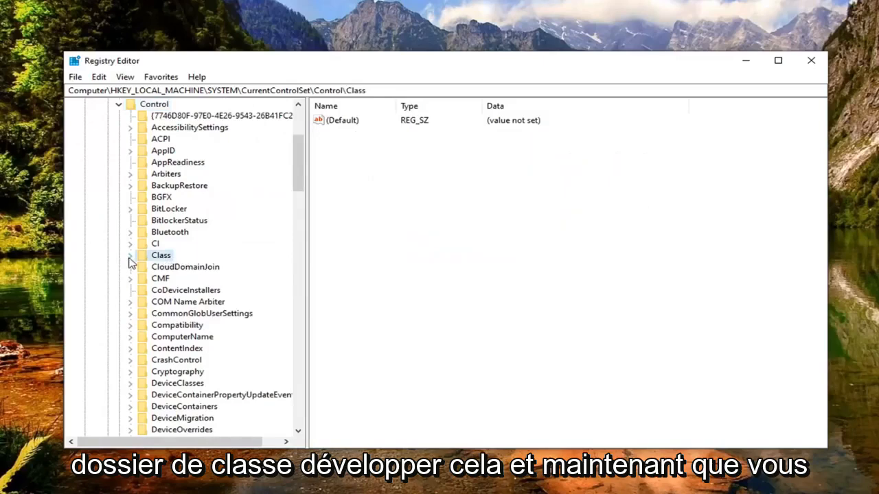
pyautogui.click(130, 255)
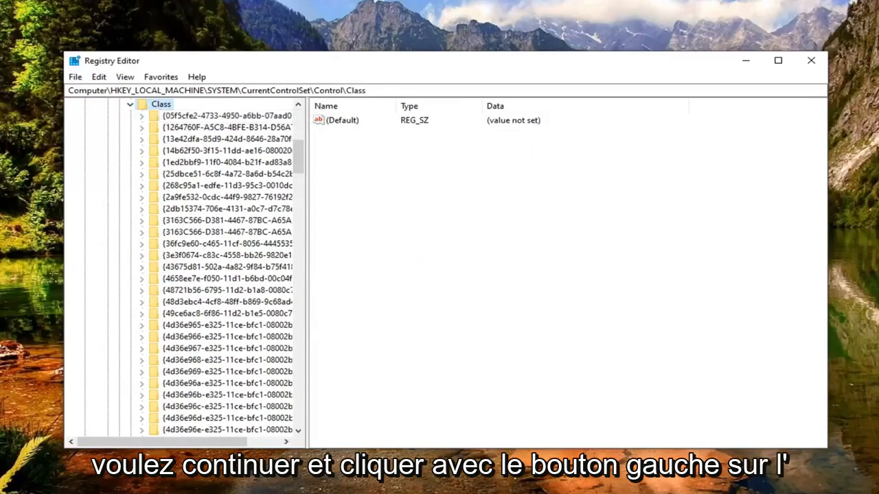
# Step: Find the keyboard class key 4D36E96B-E325-11CE-BFC1-08002BE10318 with Edit > Find
pyautogui.click(98, 77)
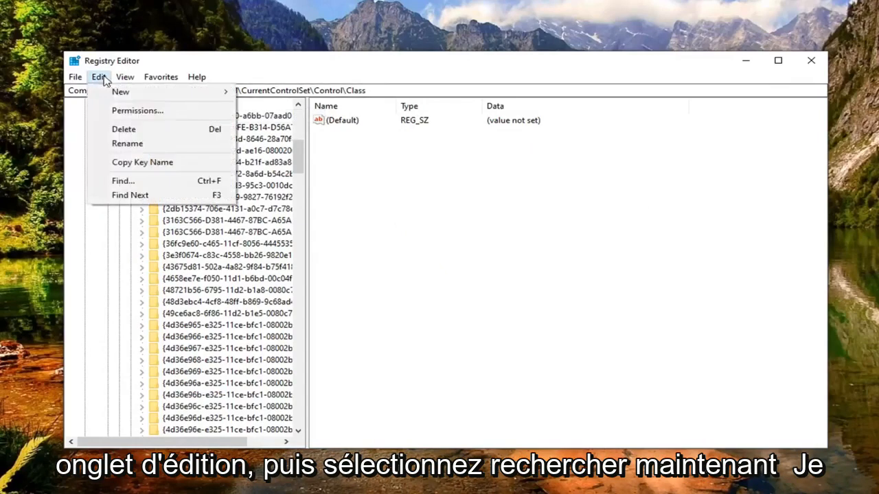
pyautogui.click(122, 181)
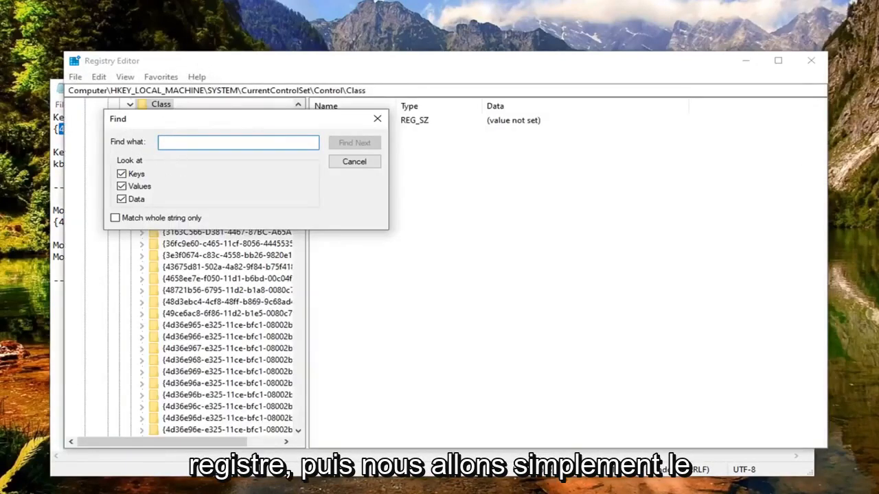
pyautogui.write('4D36E96B-E325-11CE-BFC1-08002BE10318')
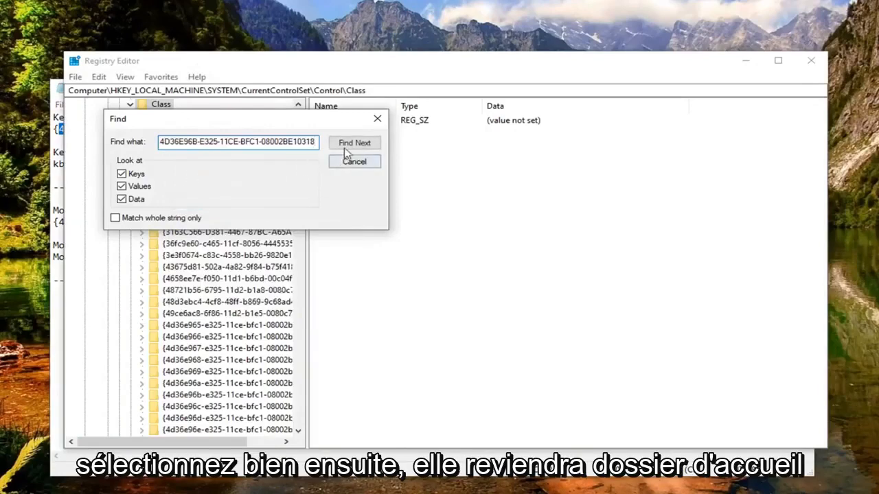
pyautogui.click(354, 143)
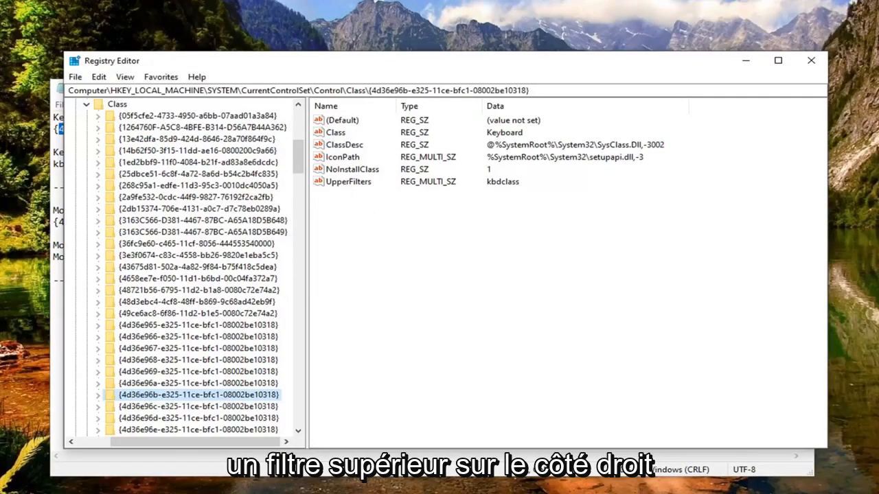
# Step: Save kbdclass as the keyboard UpperFilters multi-string data and accept the empty-string warning
pyautogui.click(349, 181)
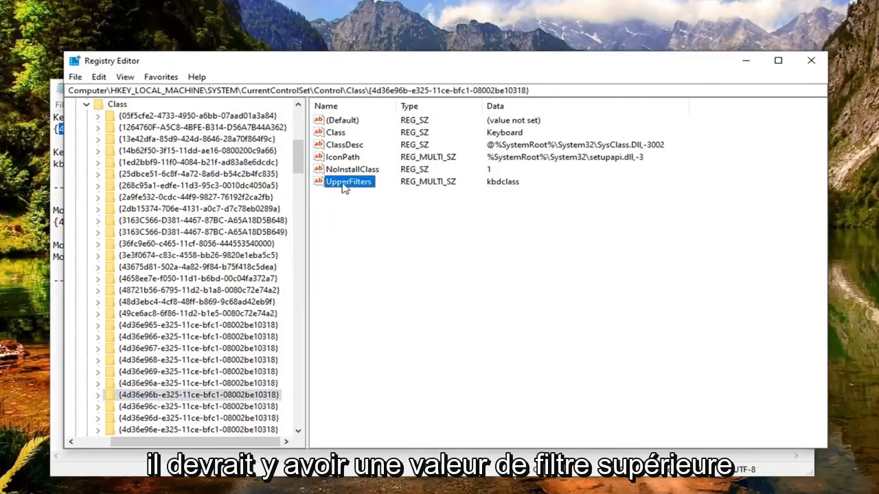
pyautogui.moveTo(342, 210)
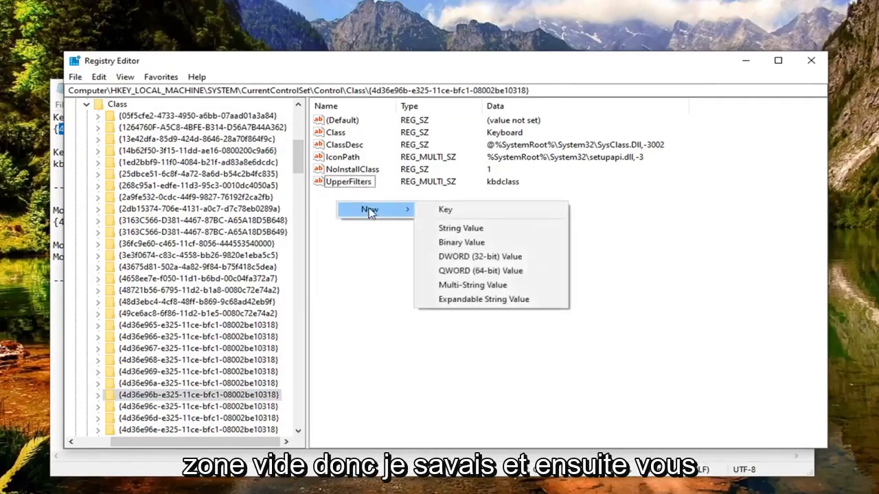
pyautogui.moveTo(472, 285)
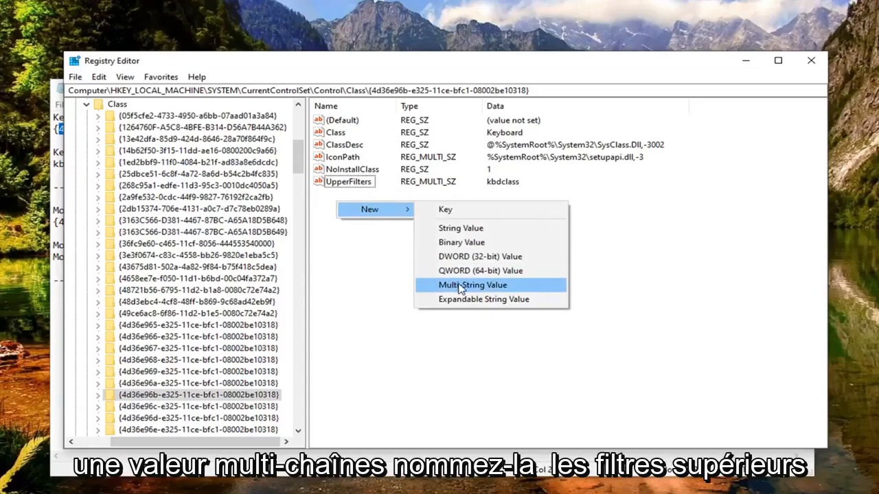
pyautogui.click(473, 285)
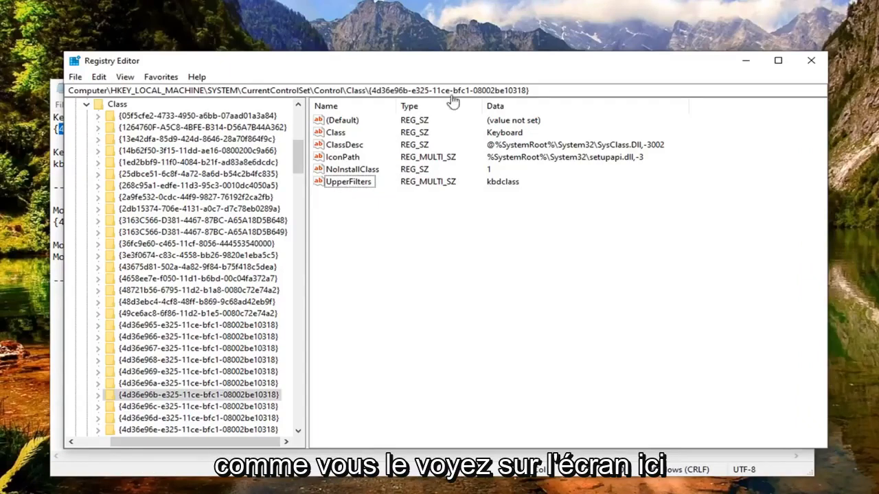
pyautogui.doubleClick(349, 182)
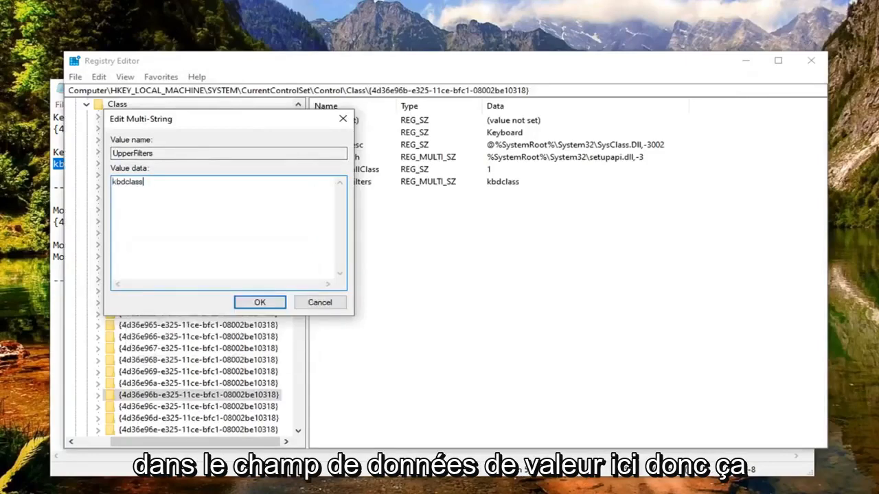
pyautogui.click(259, 302)
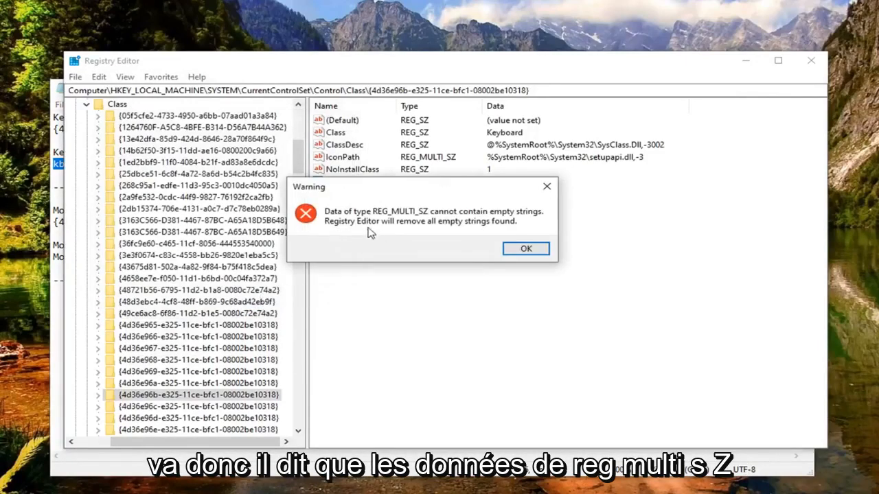
pyautogui.moveTo(398, 218)
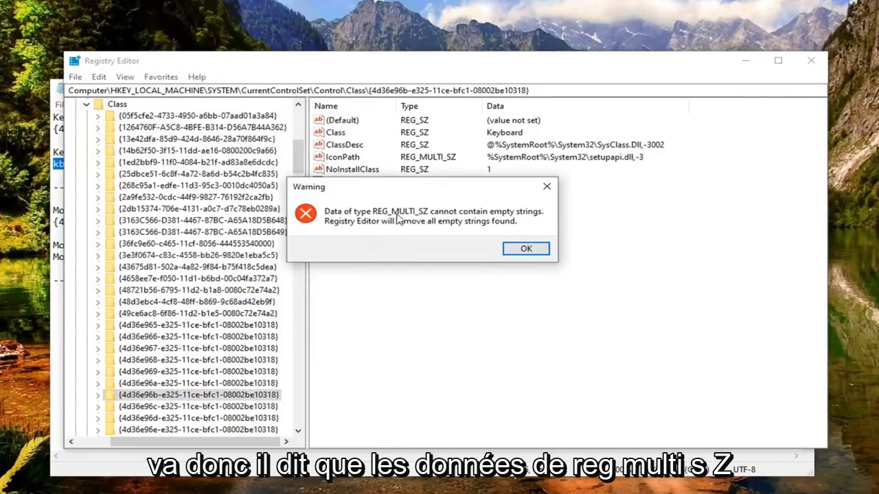
pyautogui.moveTo(452, 225)
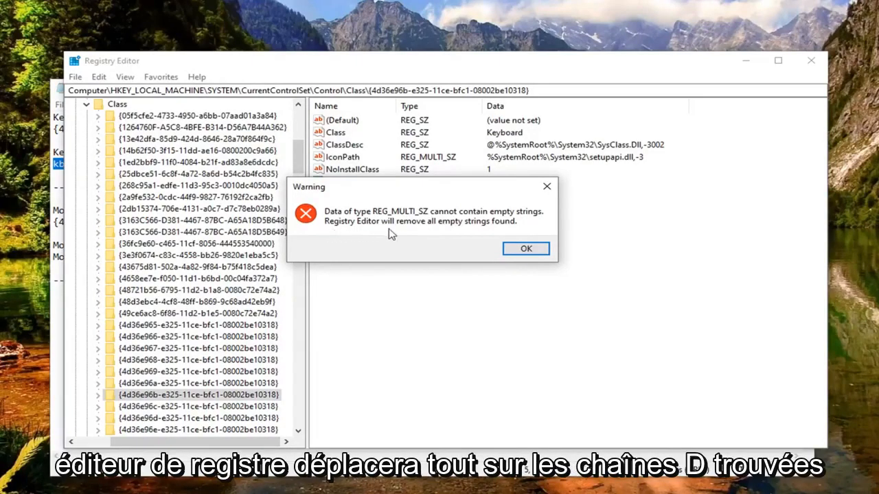
pyautogui.click(525, 249)
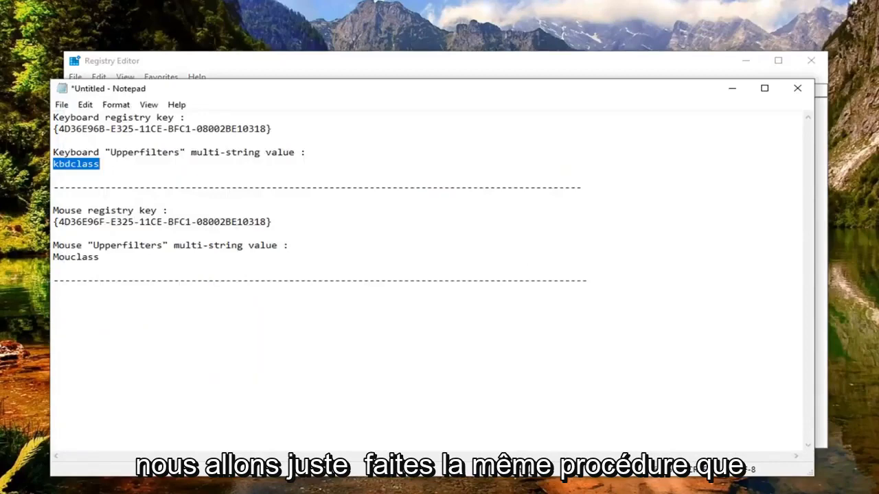
# Step: Copy the mouse key GUID from Notepad and go to {4d36e96f-e325-11ce-bfc1-08002be10318}
pyautogui.moveTo(66, 221); pyautogui.dragTo(266, 221)
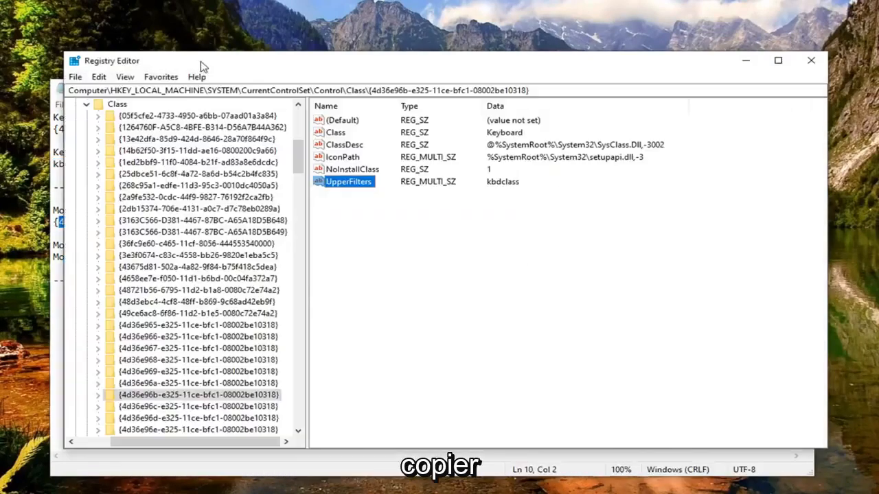
pyautogui.click(124, 76)
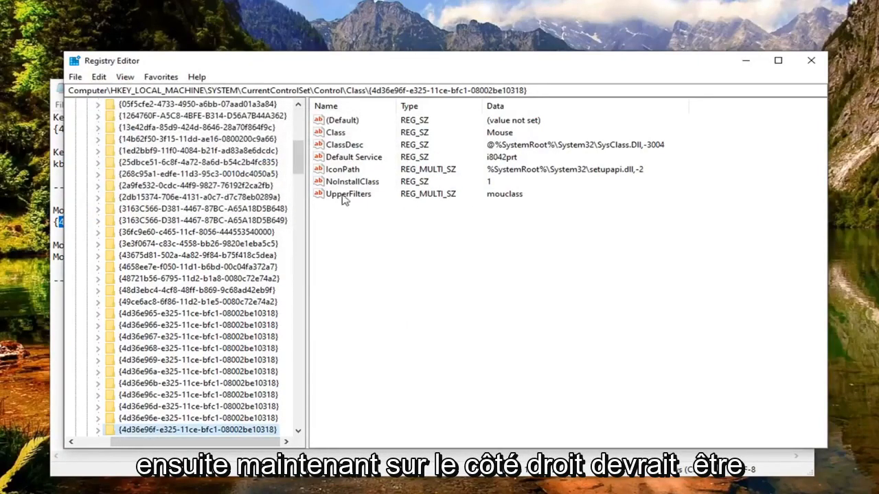
# Step: Dismiss the New value options and open the existing mouse UpperFilters value
pyautogui.click(349, 194)
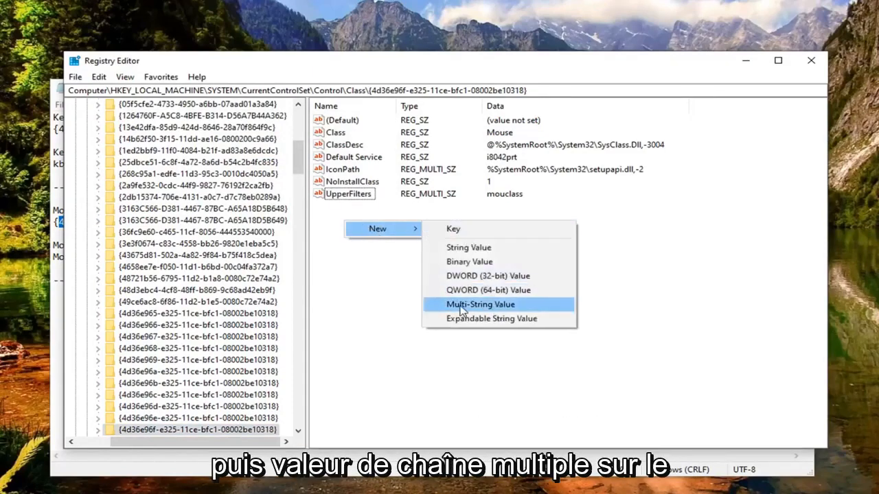
pyautogui.moveTo(374, 333)
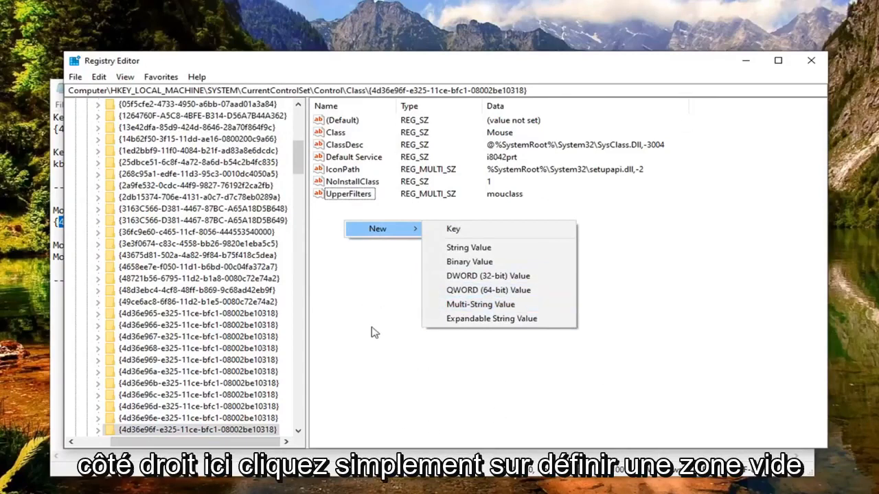
pyautogui.click(349, 194)
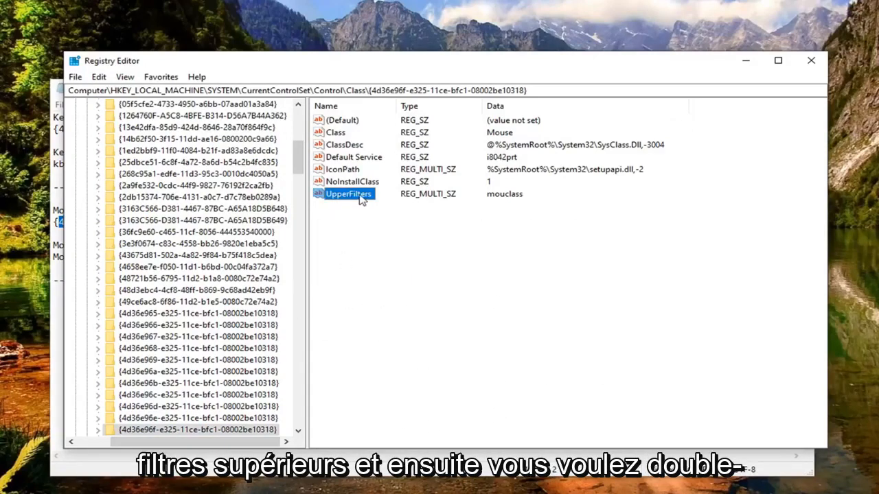
pyautogui.doubleClick(349, 194)
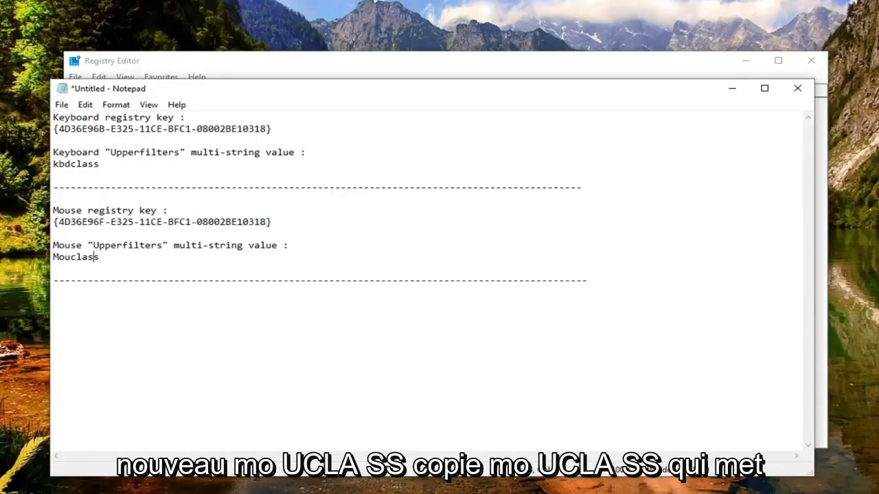
# Step: Replace the mouse UpperFilters data with mouclass, save, and accept the empty-string warning
pyautogui.doubleClick(75, 257)
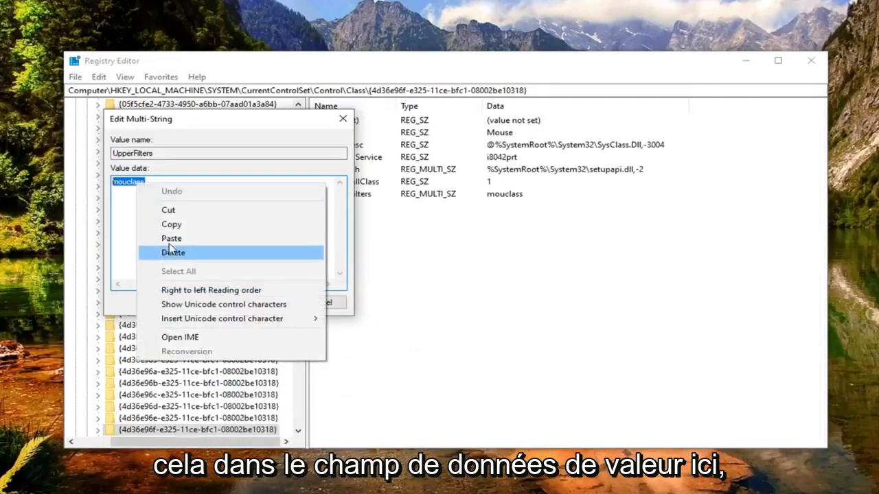
pyautogui.click(172, 239)
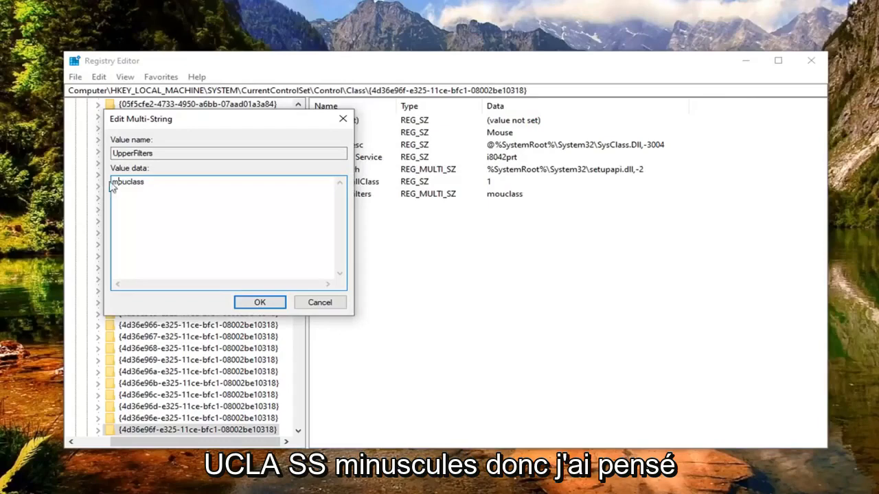
pyautogui.click(260, 303)
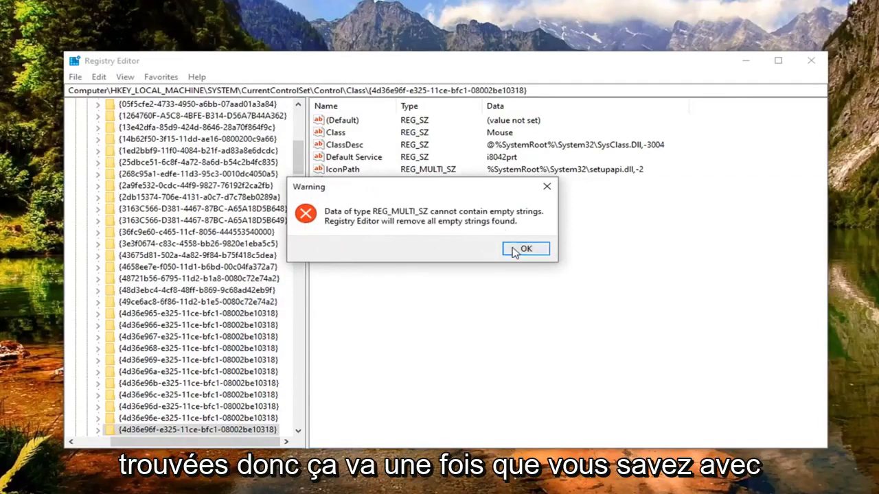
pyautogui.click(525, 249)
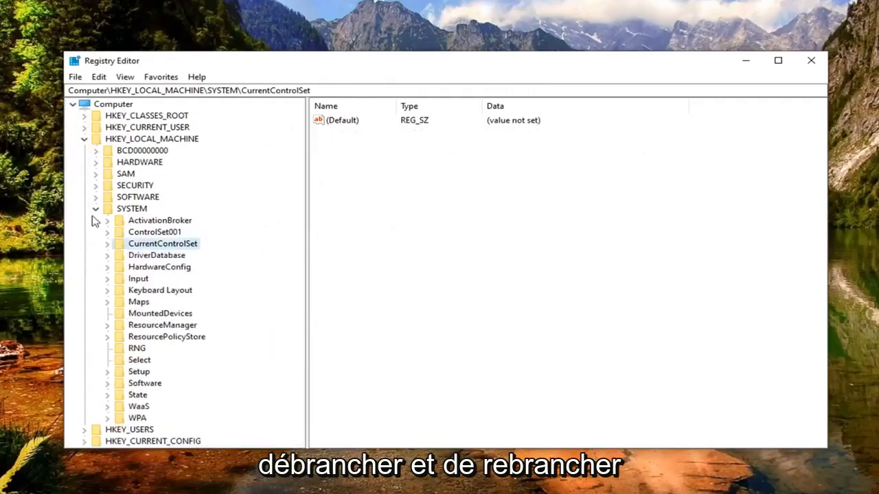
# Step: Collapse SYSTEM and HKEY_LOCAL_MACHINE, then close Registry Editor
pyautogui.click(83, 138)
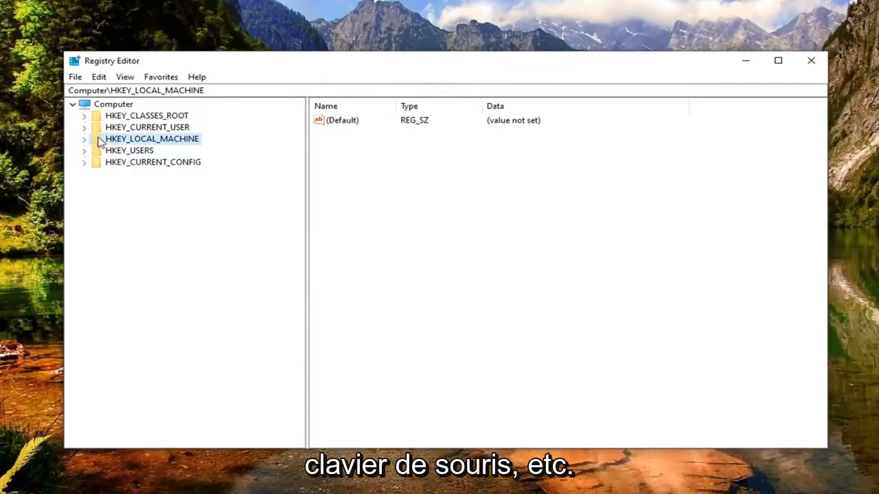
pyautogui.click(113, 104)
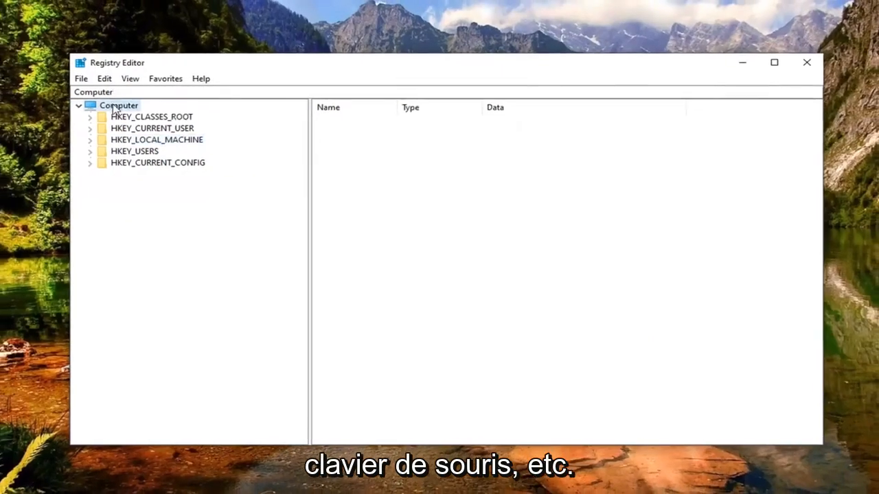
pyautogui.click(806, 62)
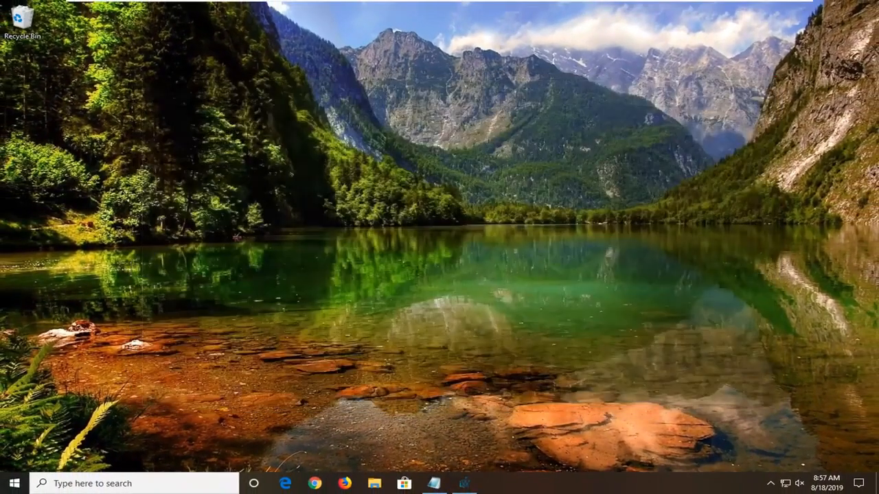